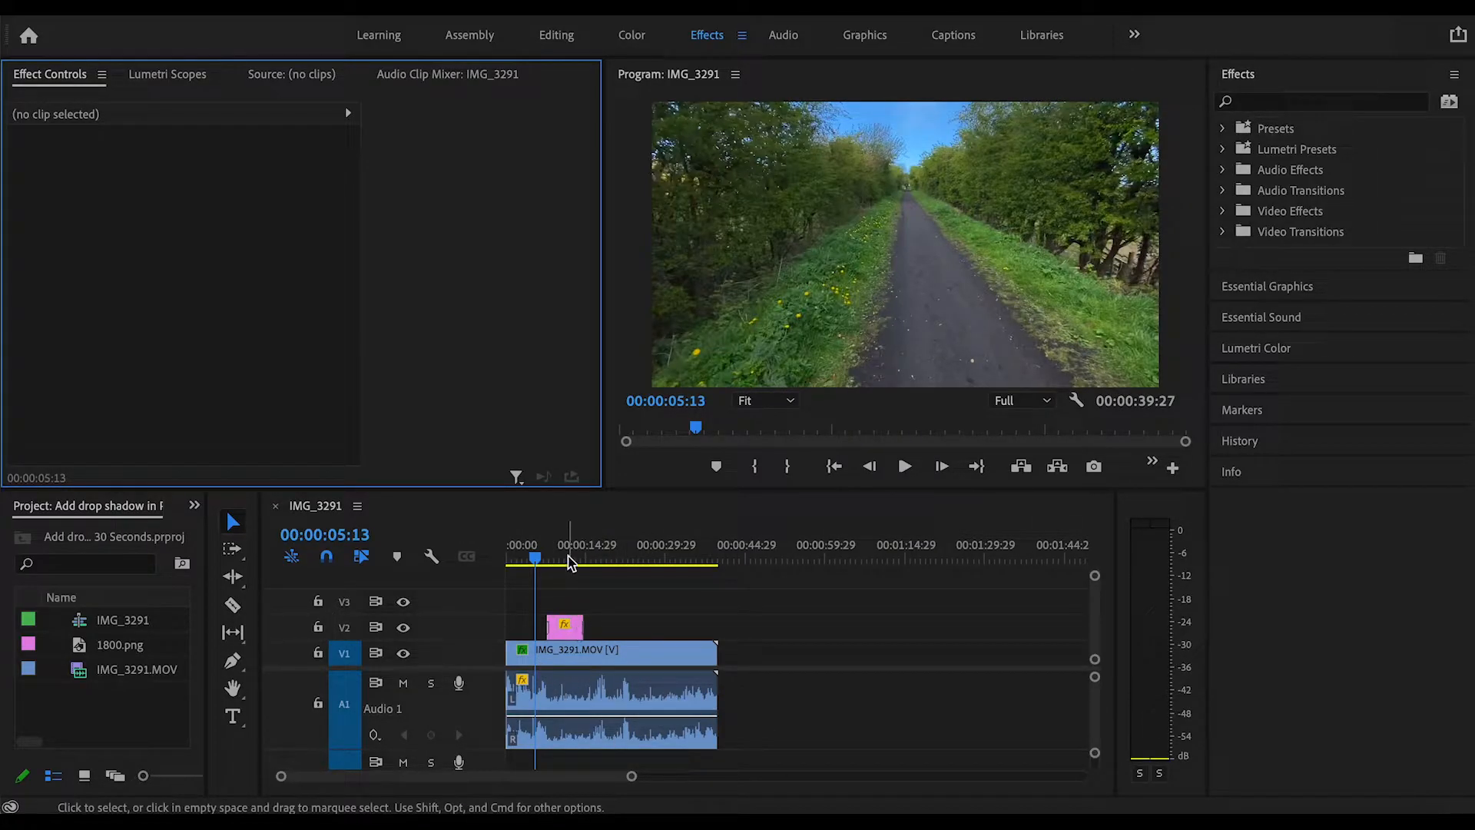
# Move the playhead onto the 1800.png clip so the bird shows over the path video.
pyautogui.click(563, 558)
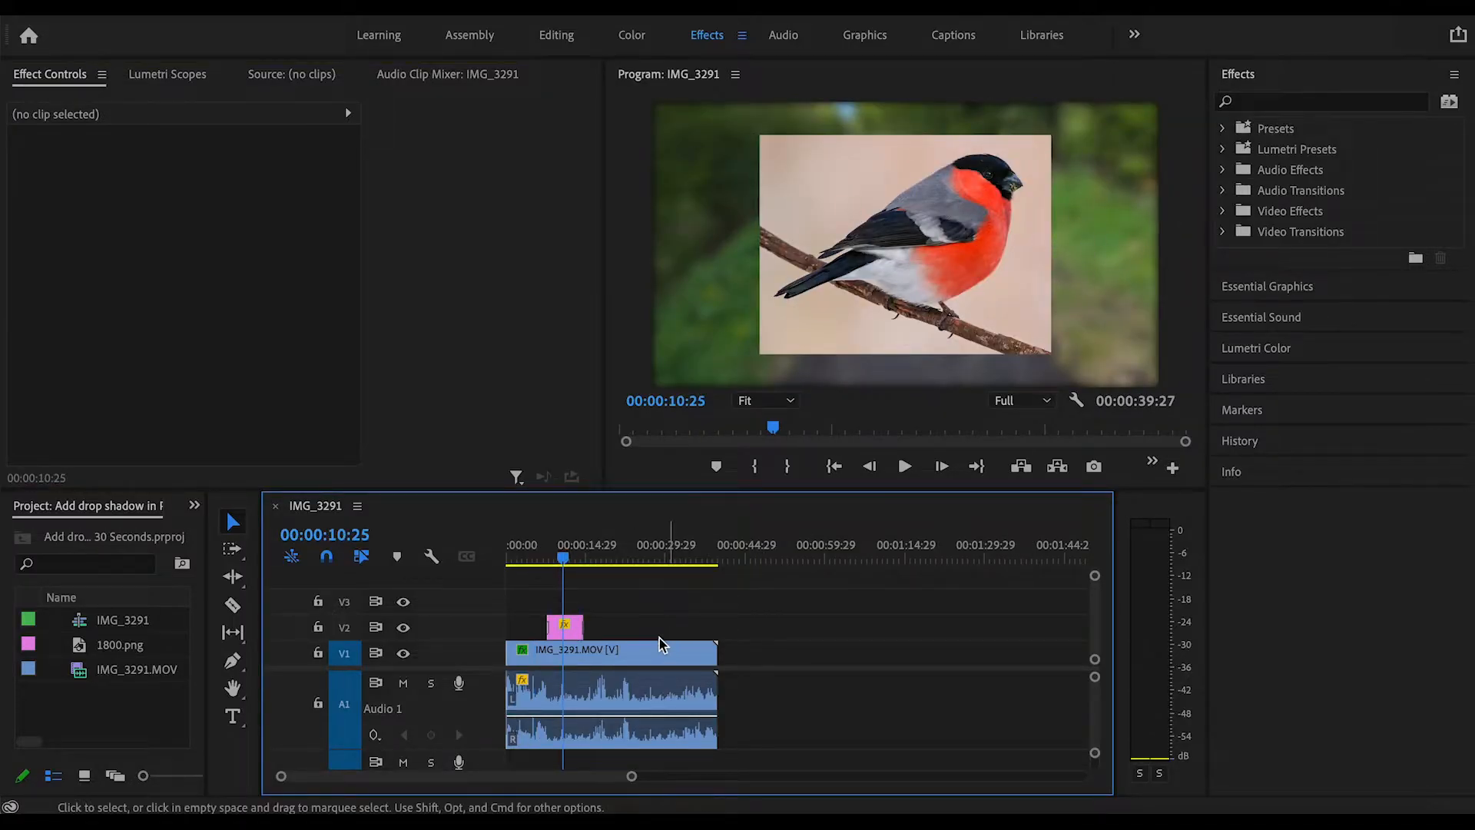
pyautogui.click(904, 466)
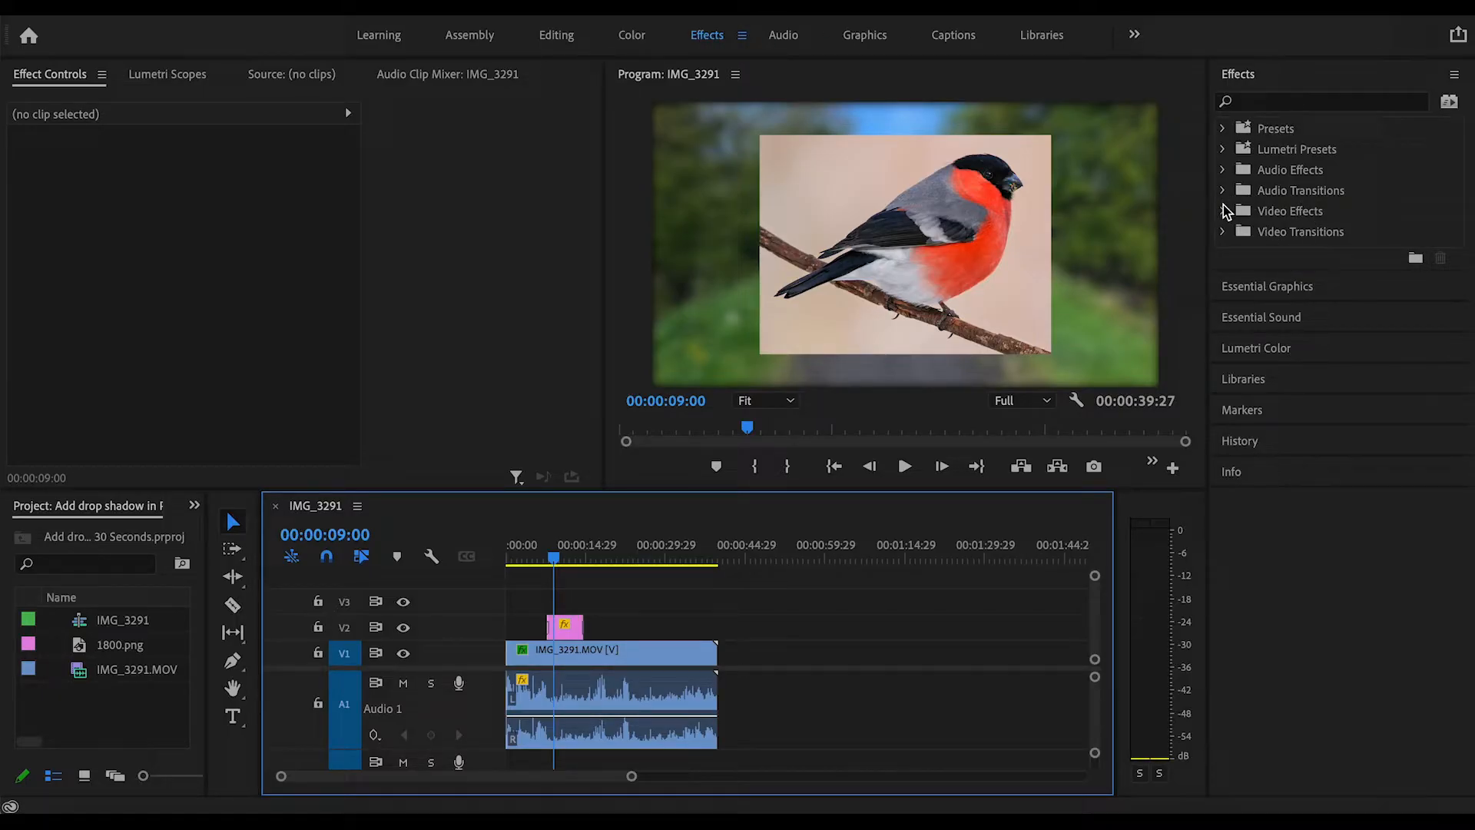
# Drag Drop Shadow from Video Effects > Perspective onto the 1800.png clip on V2.
pyautogui.click(1234, 210)
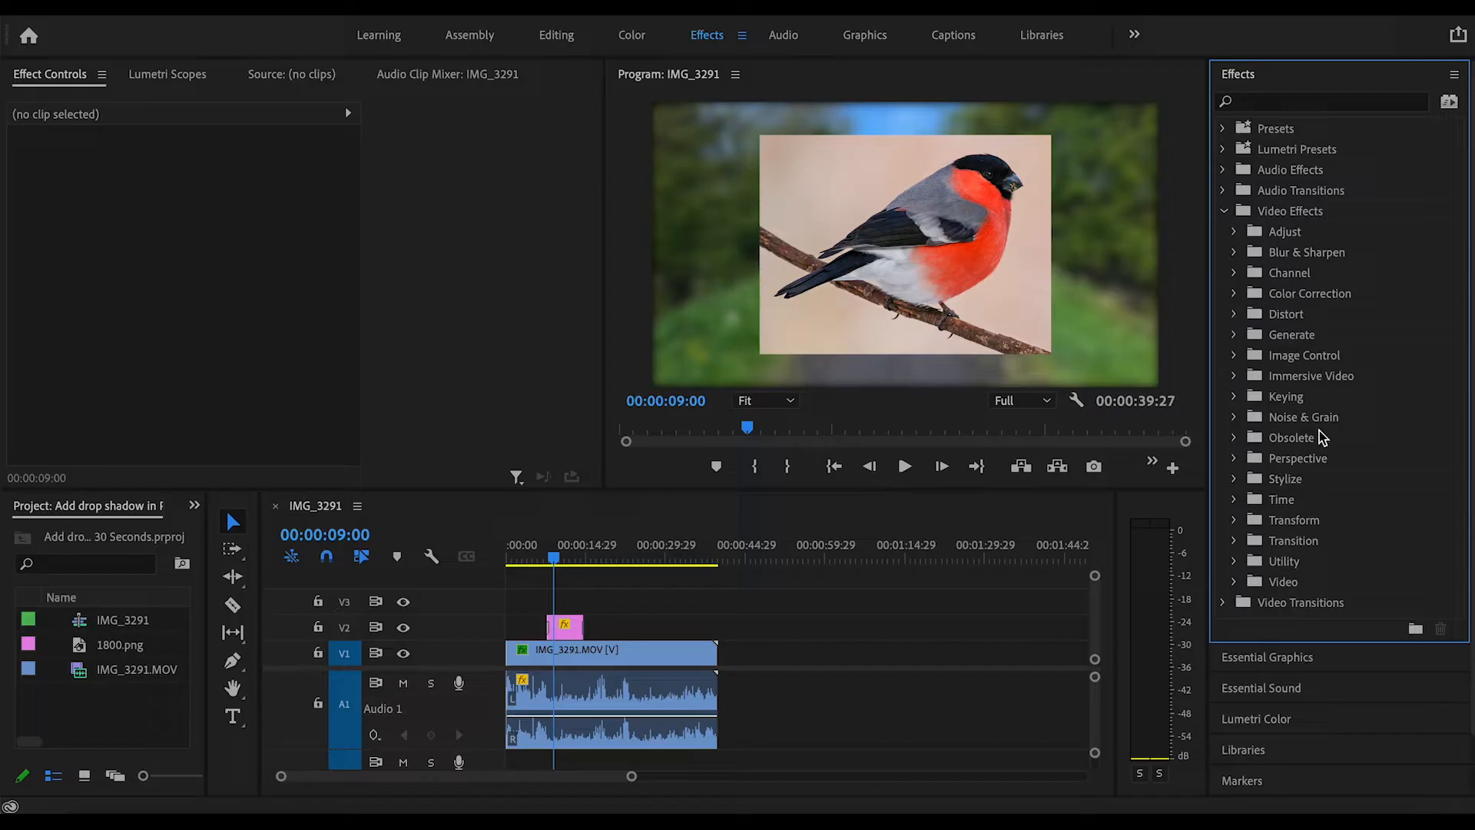
pyautogui.moveTo(1239, 463)
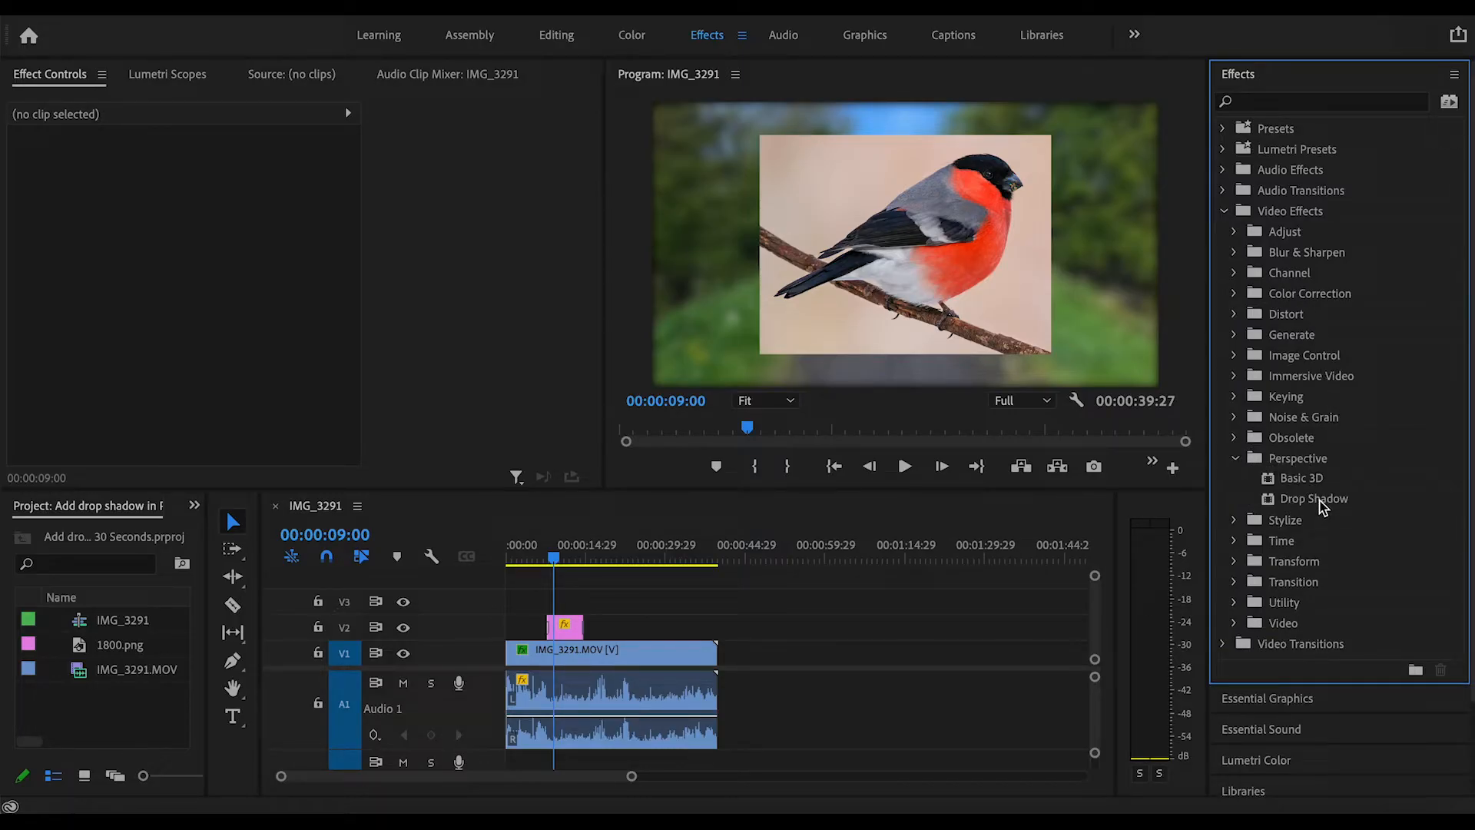
pyautogui.moveTo(1313, 498); pyautogui.dragTo(568, 623)
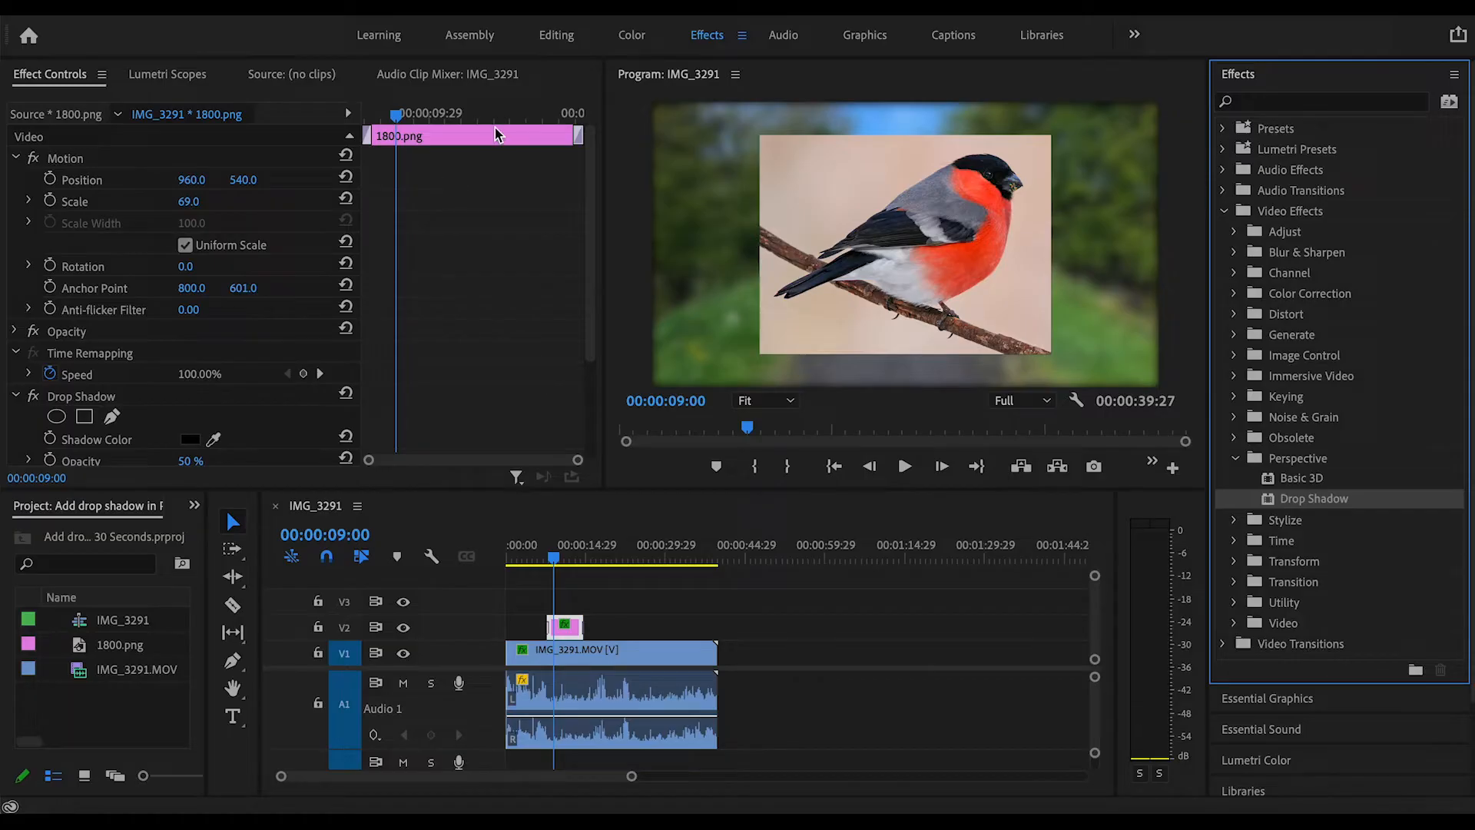
# Set the shadow to 100% opacity, distance 45, direction 48°, and play back to preview.
pyautogui.scroll(-3)
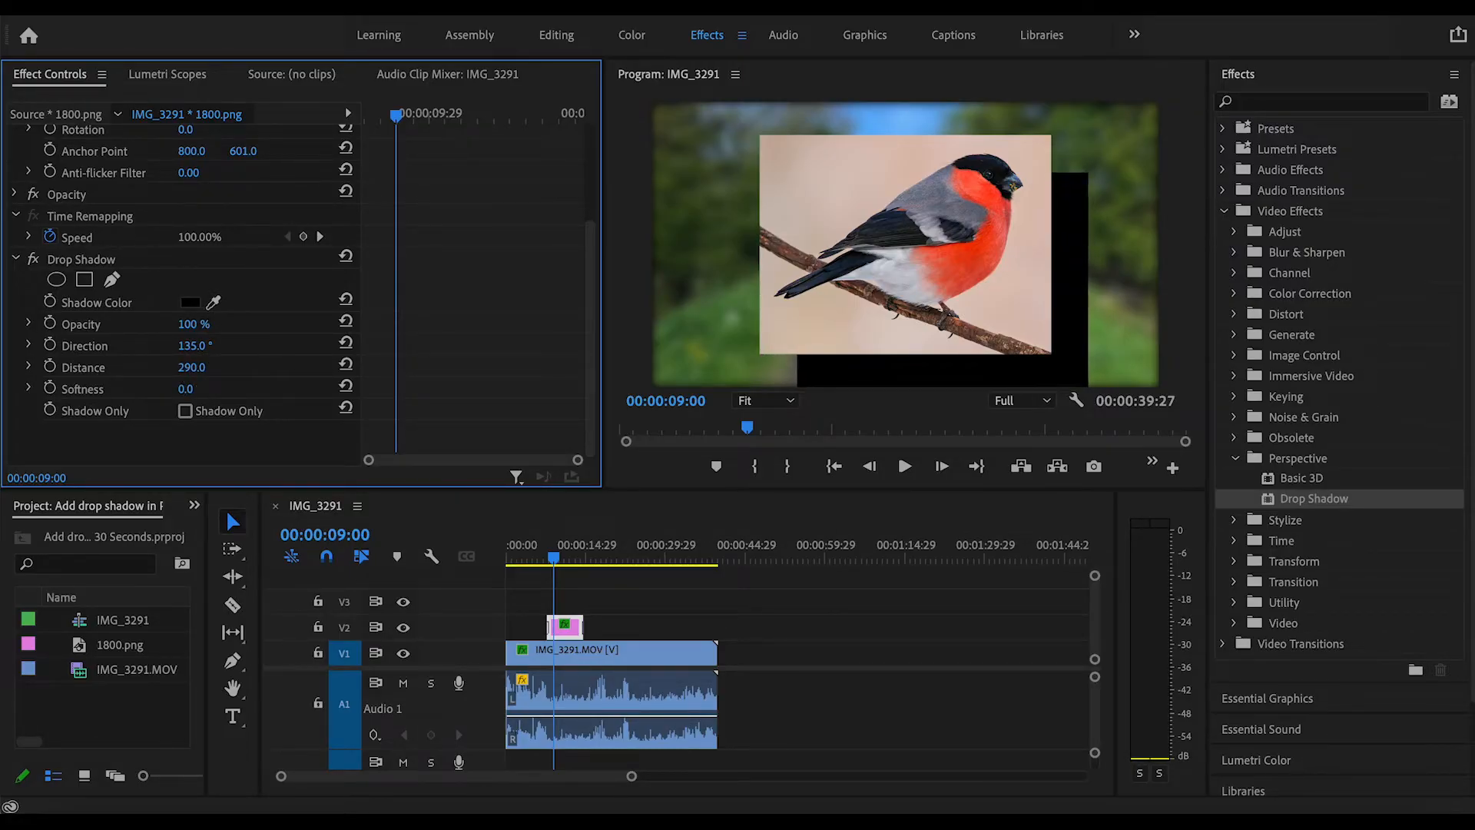
pyautogui.click(192, 368)
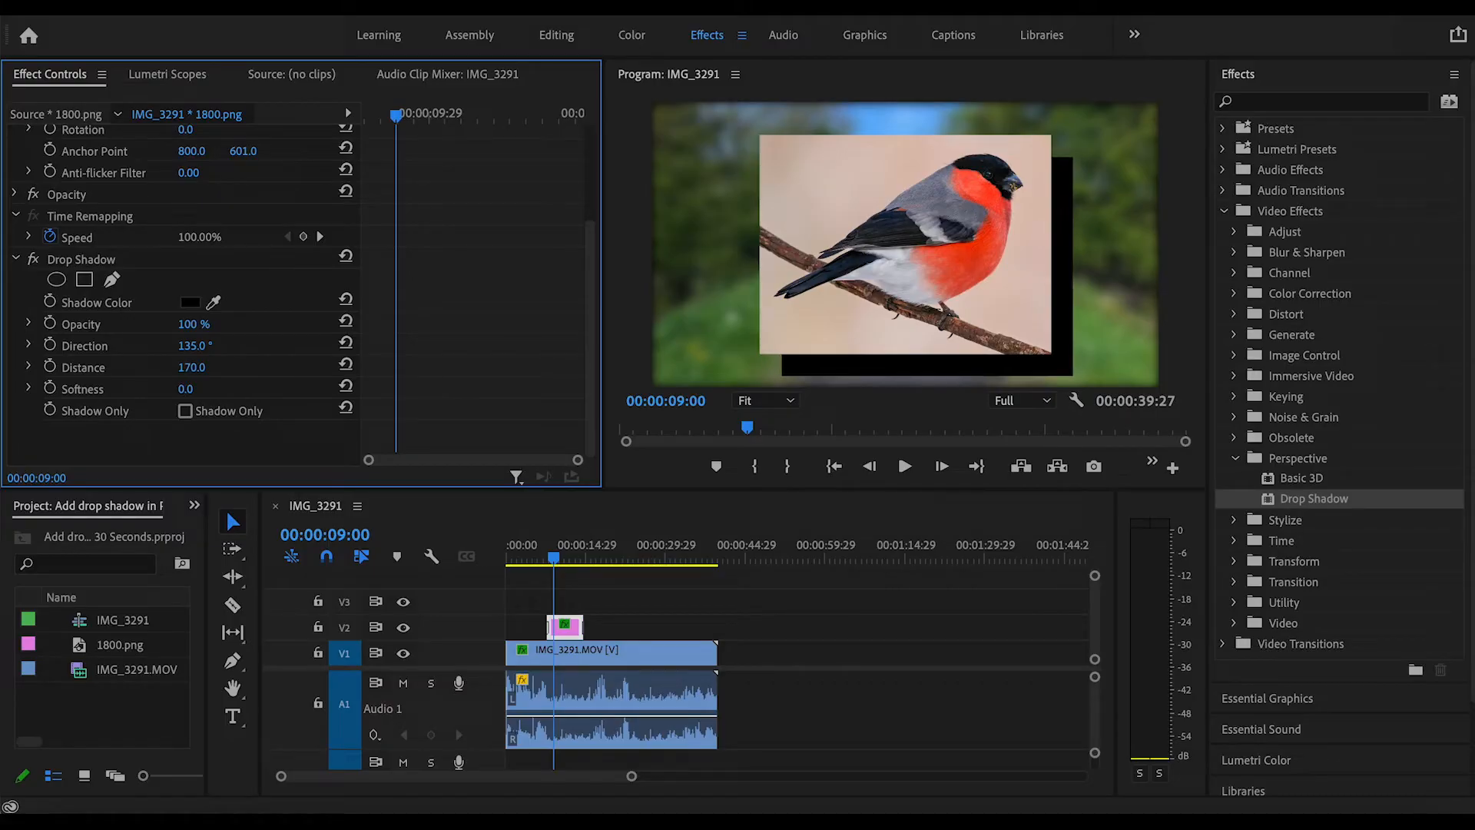
pyautogui.moveTo(192, 368); pyautogui.dragTo(192, 367)
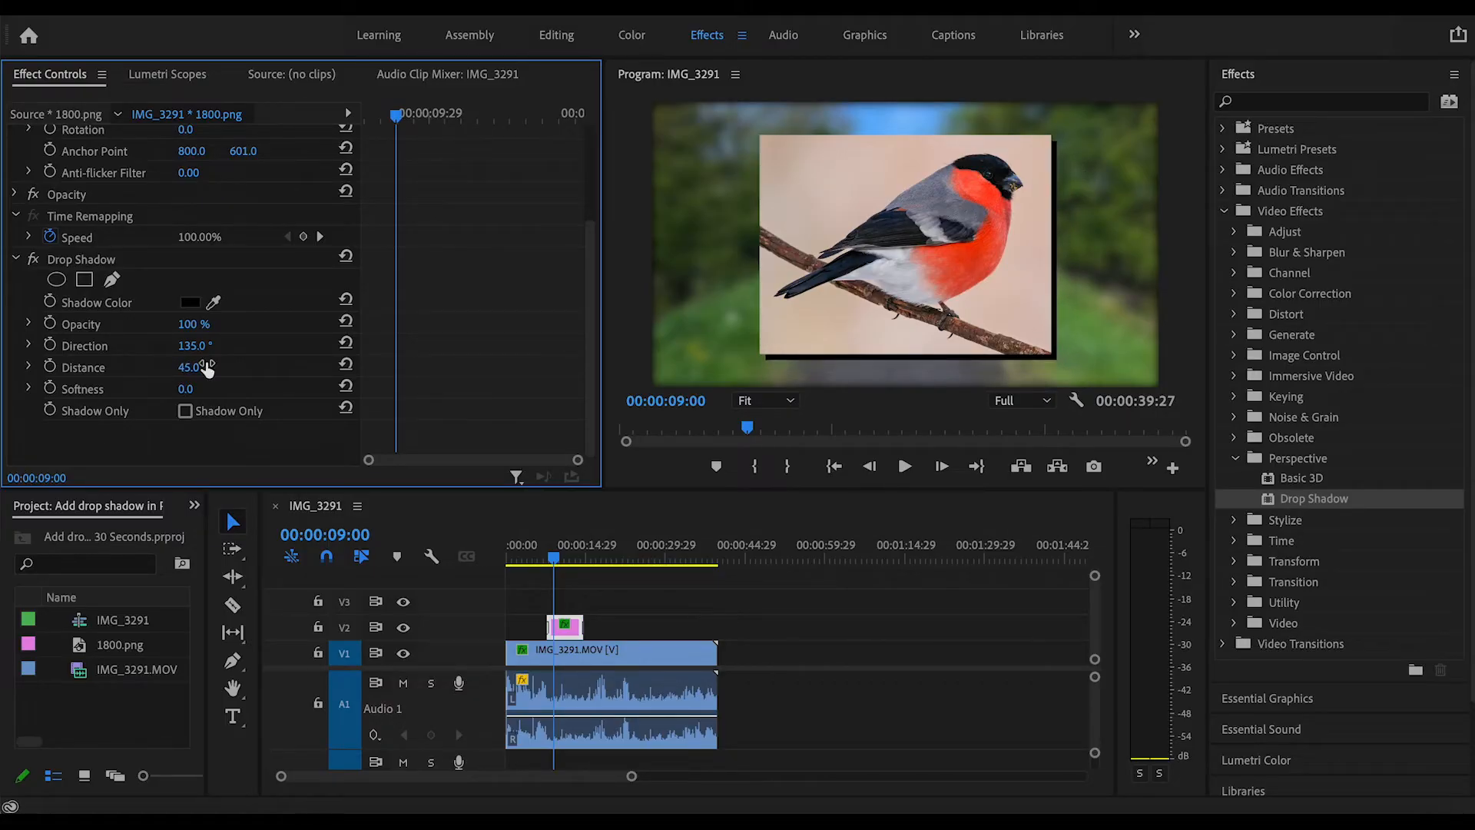
pyautogui.moveTo(195, 346); pyautogui.dragTo(195, 345)
pyautogui.write('48')
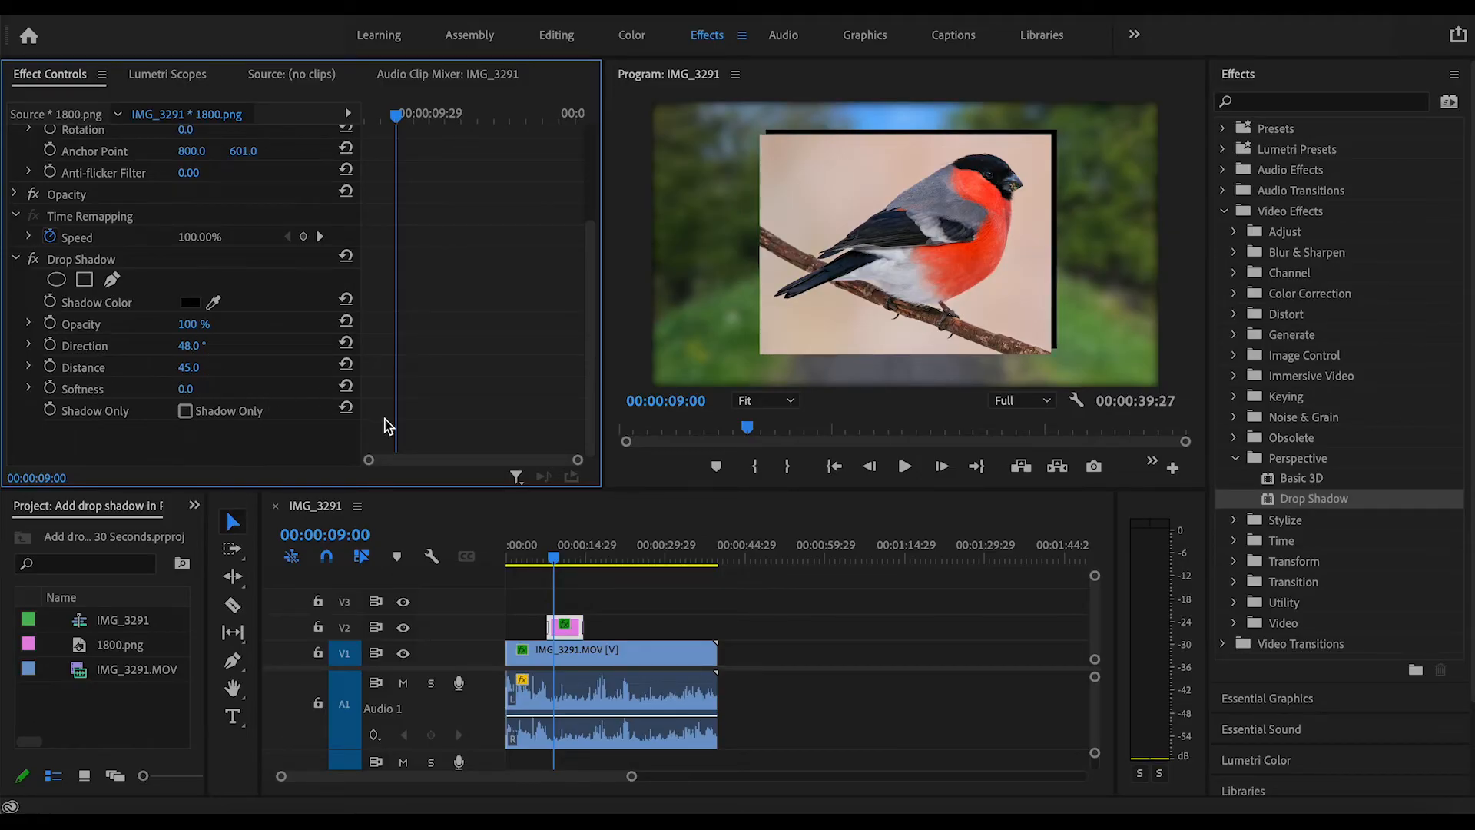
pyautogui.moveTo(588, 555)
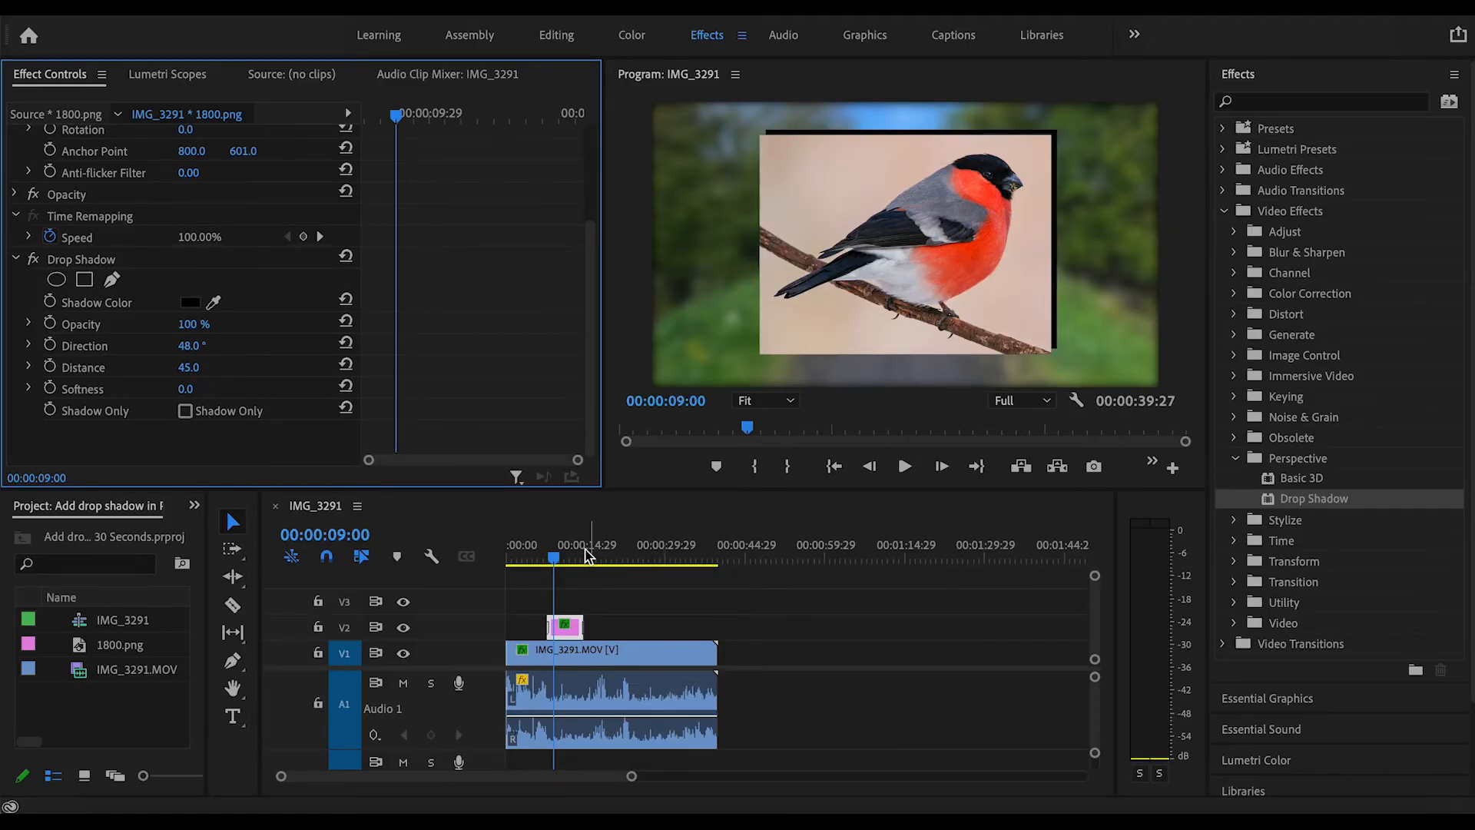
pyautogui.click(902, 465)
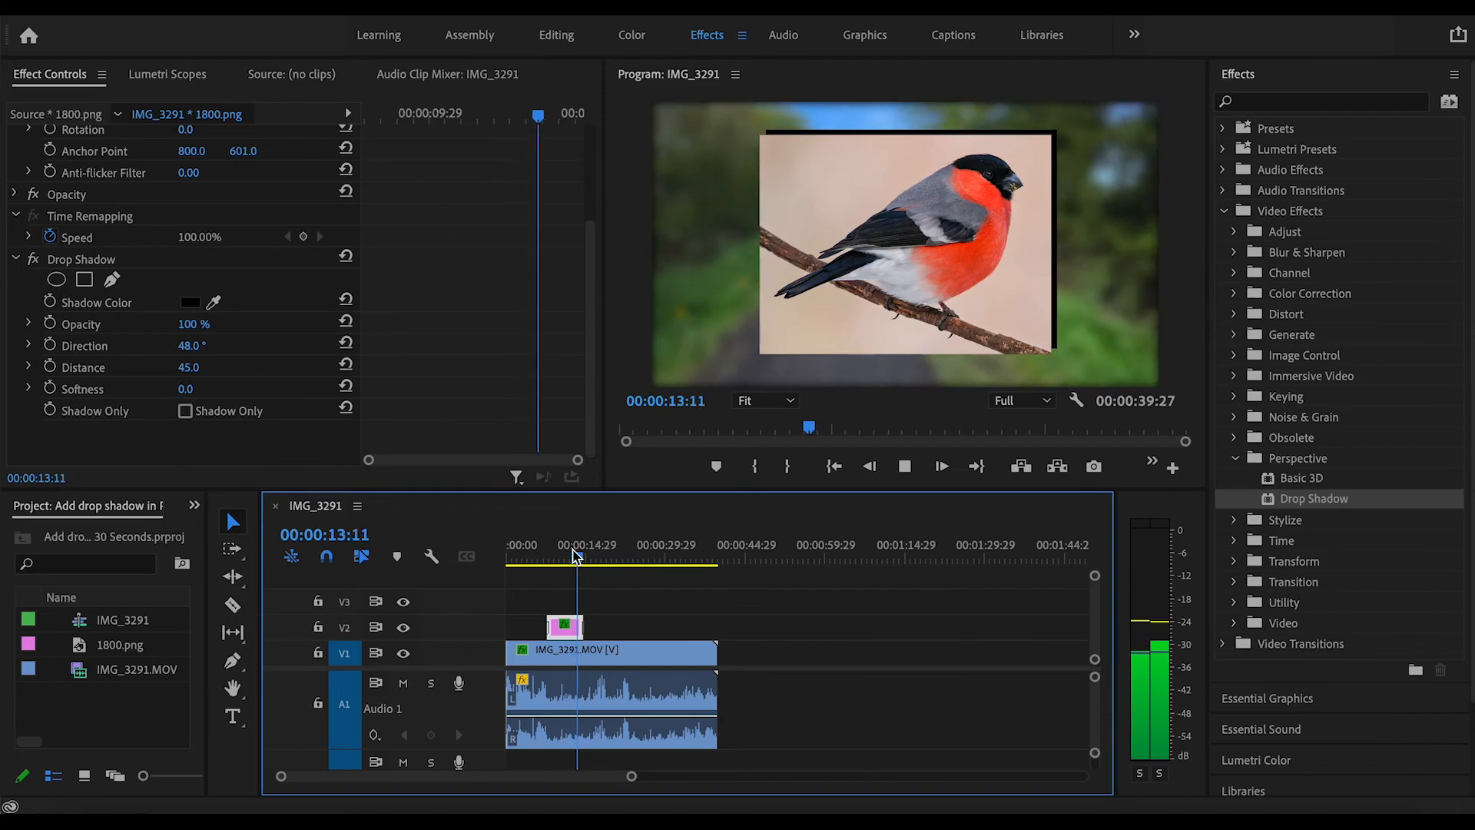